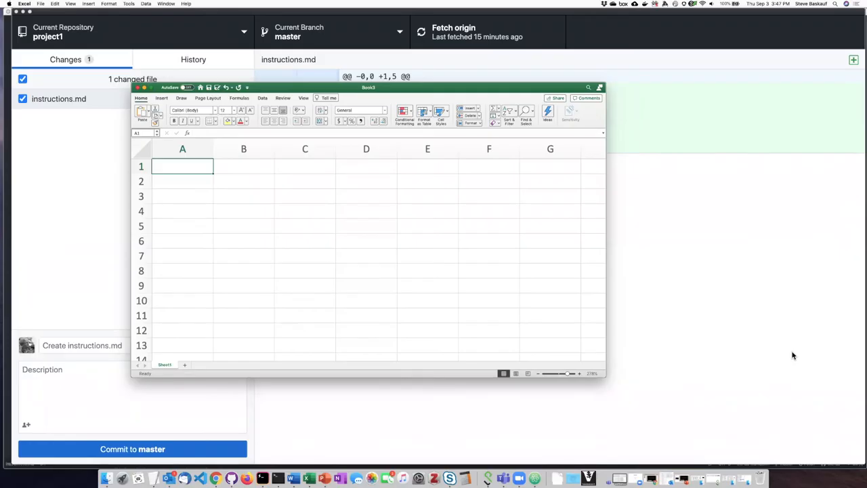
{"action": "mouse_move", "coordinate": [616, 350]}
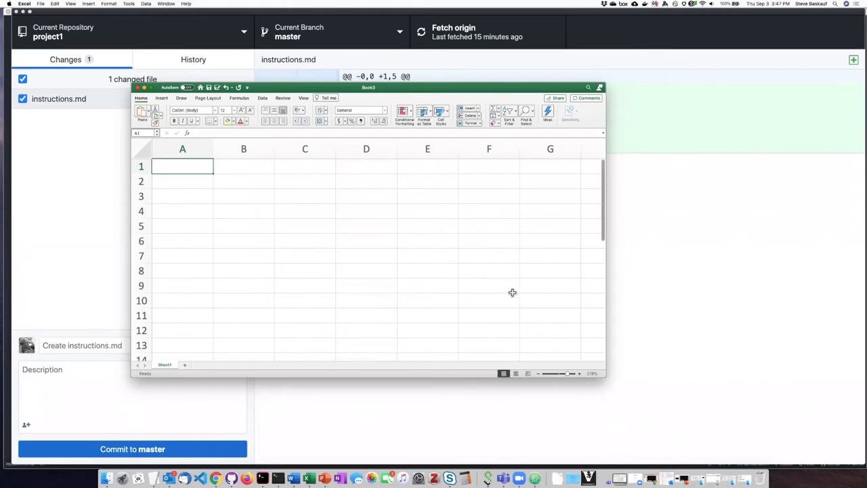
{"action": "mouse_move", "coordinate": [390, 88]}
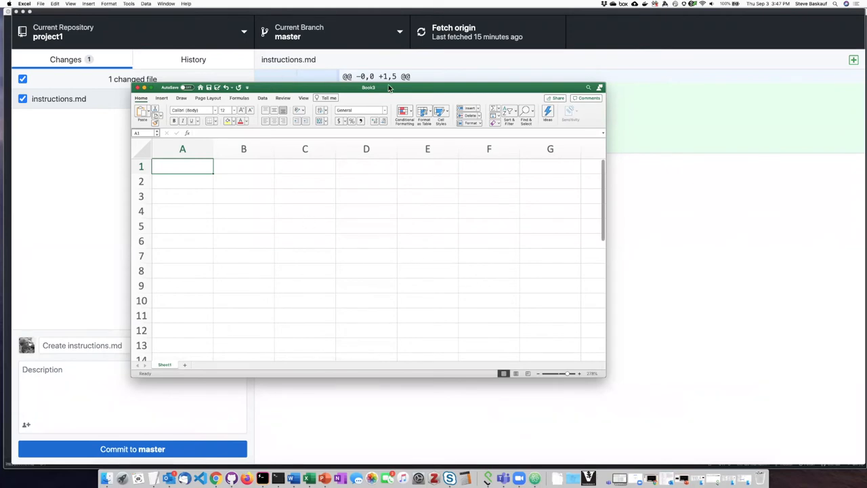
Move the Book3 window right and start the table with the header 'column 1'
{"action": "left_click_drag", "start_coordinate": [369, 87], "coordinate": [520, 87]}
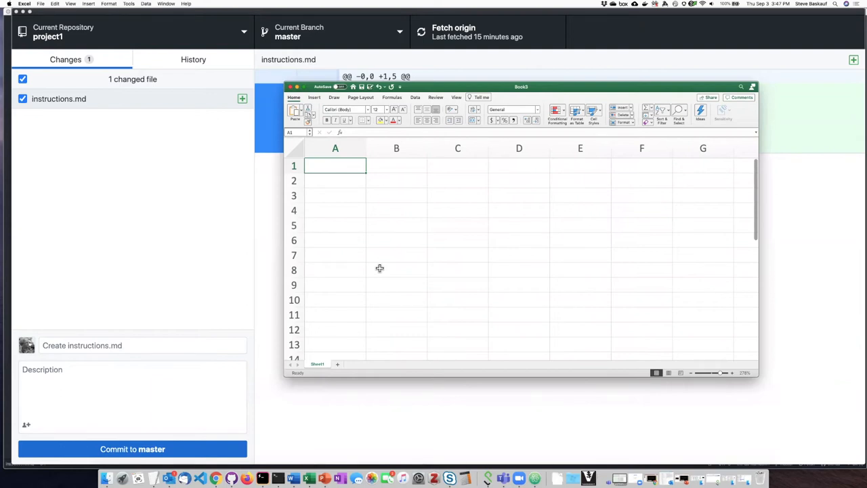
{"action": "type", "text": "column 1"}
{"action": "left_click", "coordinate": [458, 210]}
{"action": "type", "text": "cattle"}
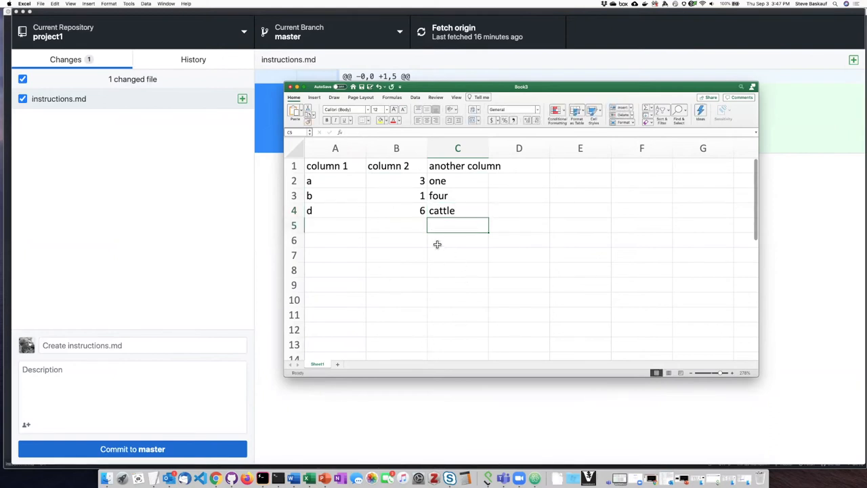
{"action": "mouse_move", "coordinate": [396, 233]}
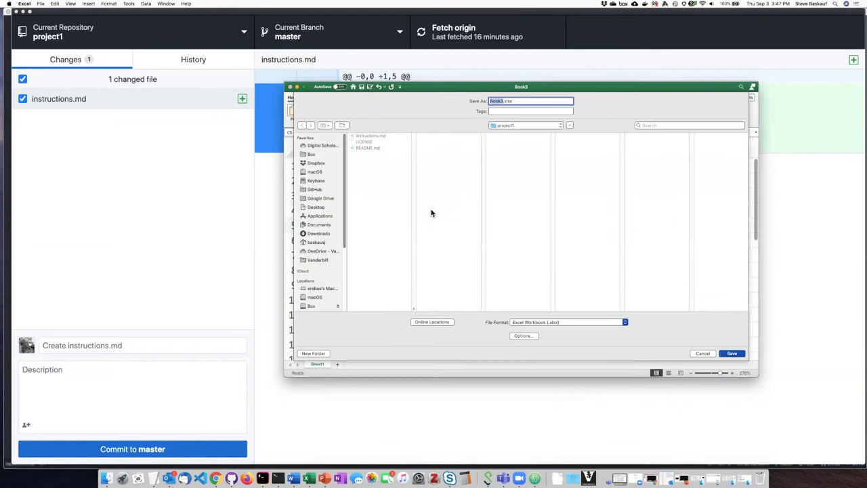
{"action": "mouse_move", "coordinate": [518, 144]}
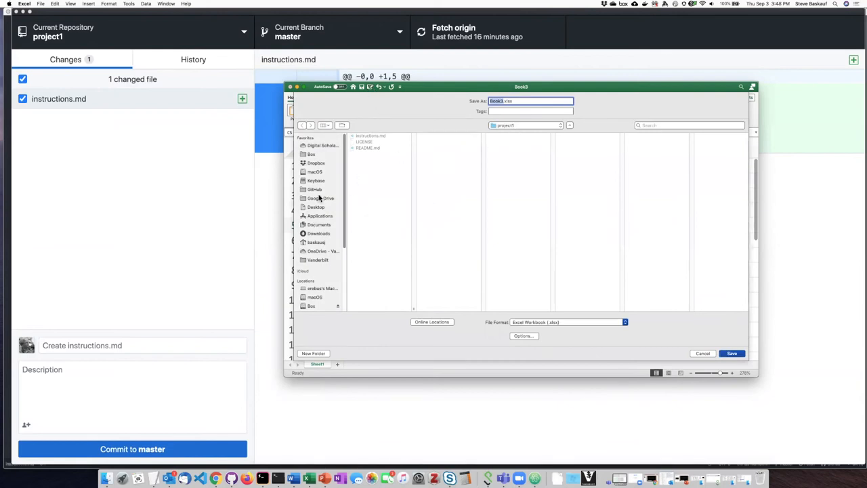
Choose the GitHub folder's project1 as the save destination
{"action": "left_click", "coordinate": [315, 189]}
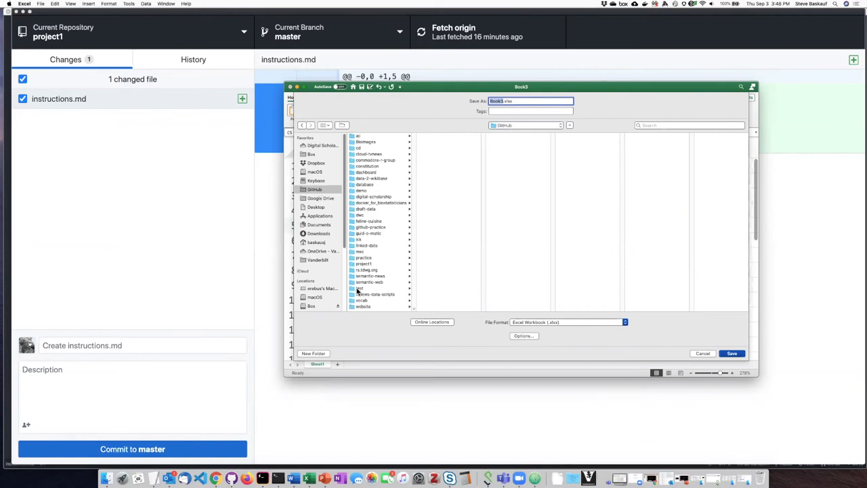
{"action": "left_click", "coordinate": [363, 263]}
{"action": "type", "text": "spreadsheet"}
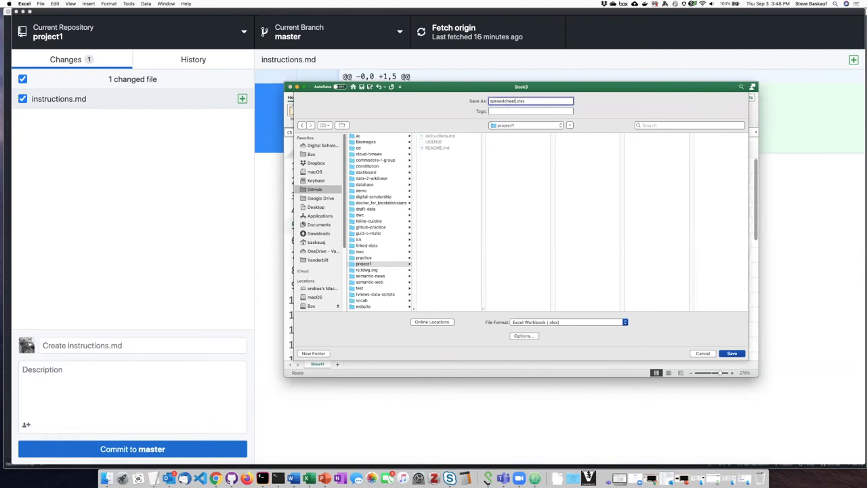
{"action": "mouse_move", "coordinate": [618, 203]}
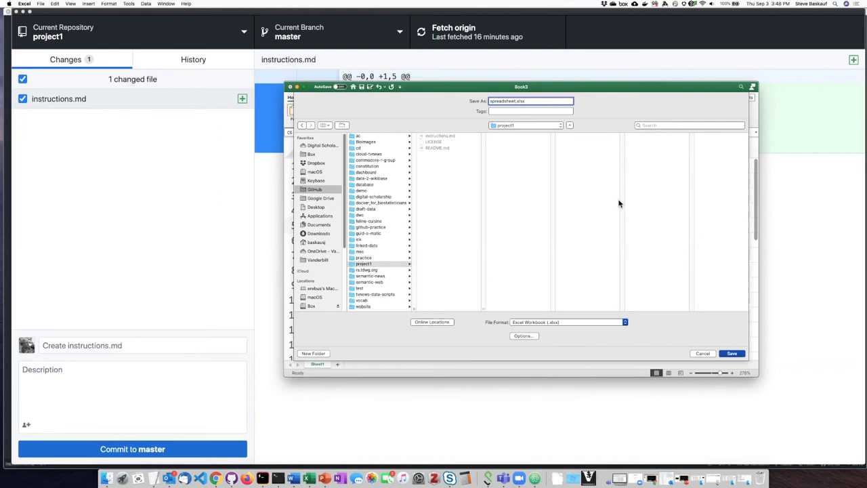
{"action": "mouse_move", "coordinate": [617, 205]}
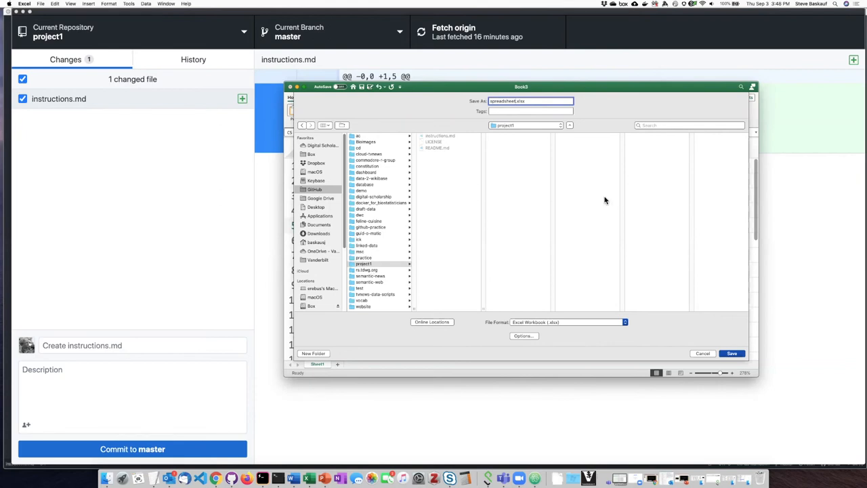
{"action": "mouse_move", "coordinate": [577, 175]}
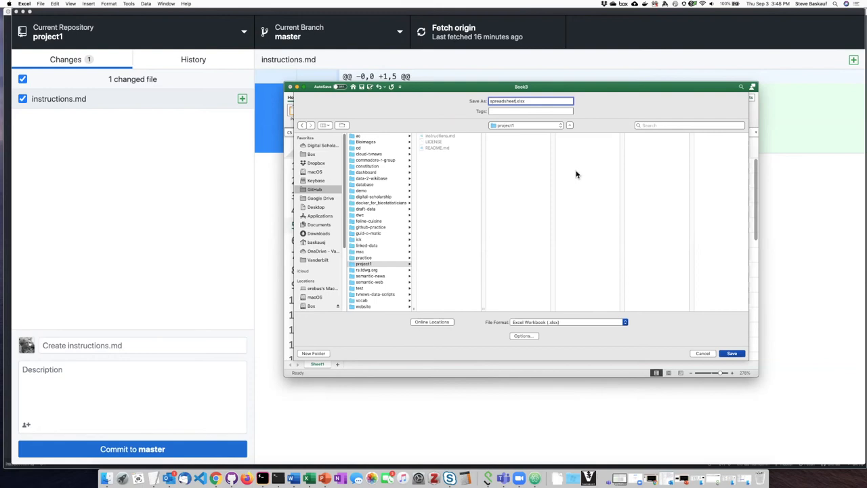
{"action": "mouse_move", "coordinate": [480, 329]}
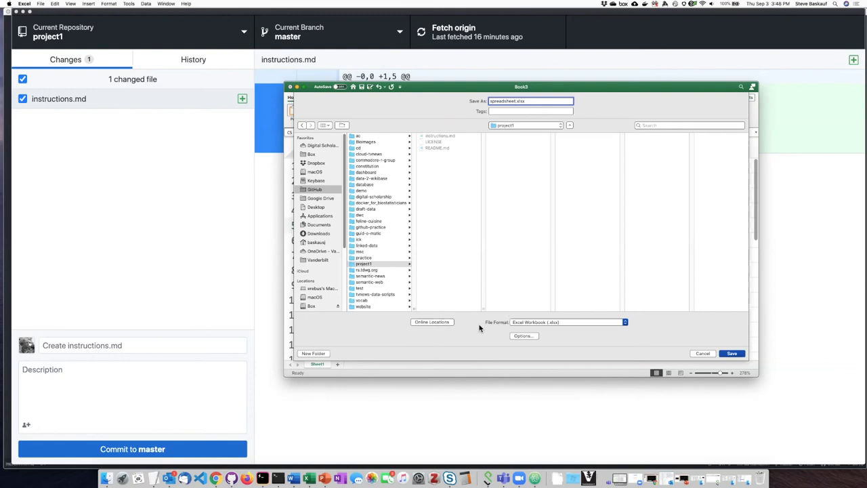
{"action": "mouse_move", "coordinate": [534, 344]}
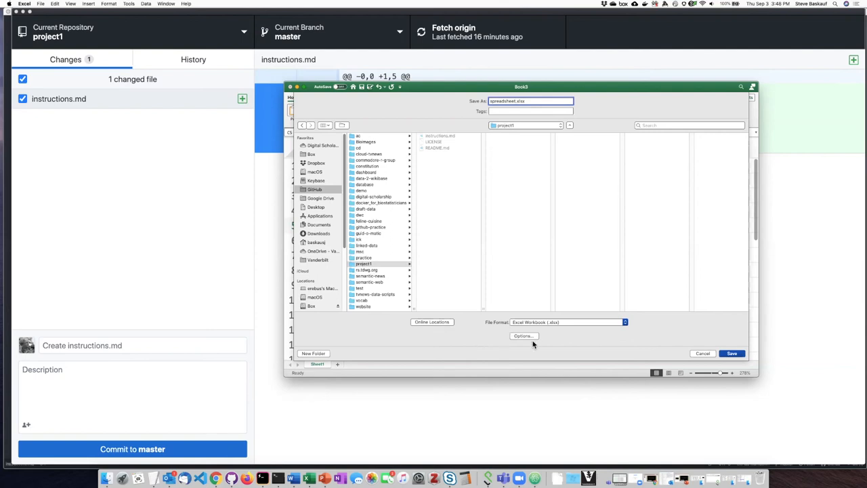
{"action": "mouse_move", "coordinate": [567, 331]}
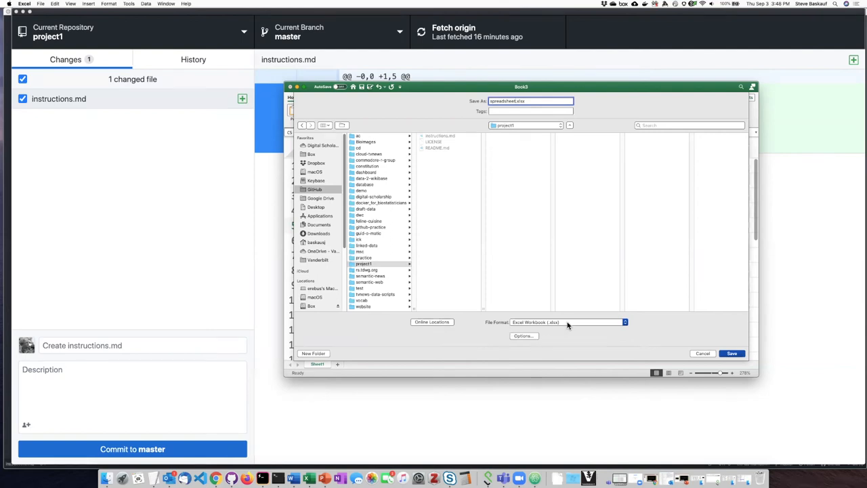
Save the workbook as spreadsheet in CSV UTF-8 (Comma delimited) format into project1
{"action": "left_click", "coordinate": [566, 322]}
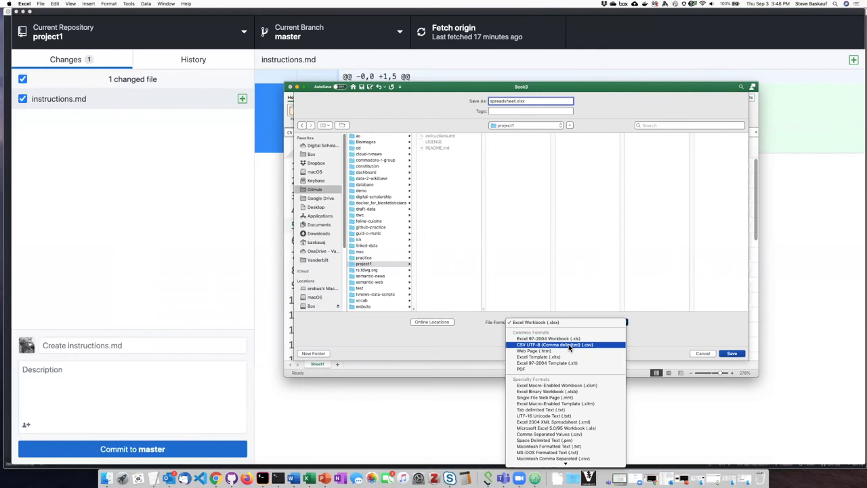
{"action": "left_click", "coordinate": [554, 346]}
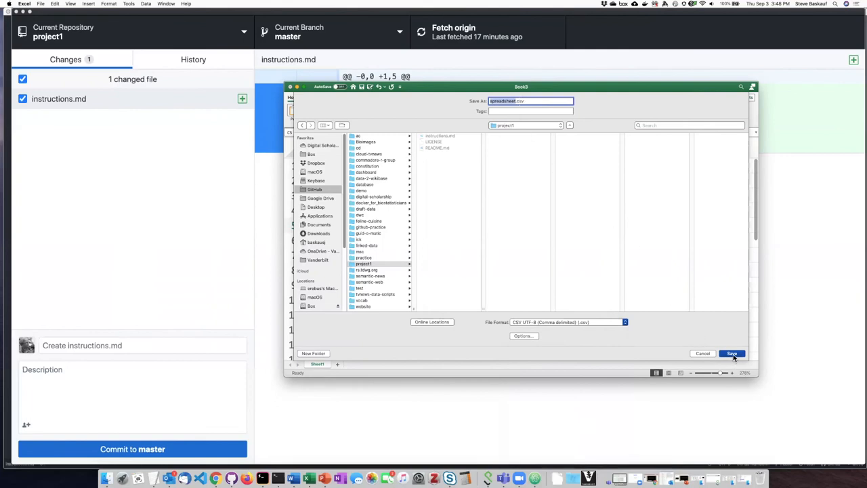
{"action": "left_click", "coordinate": [731, 352]}
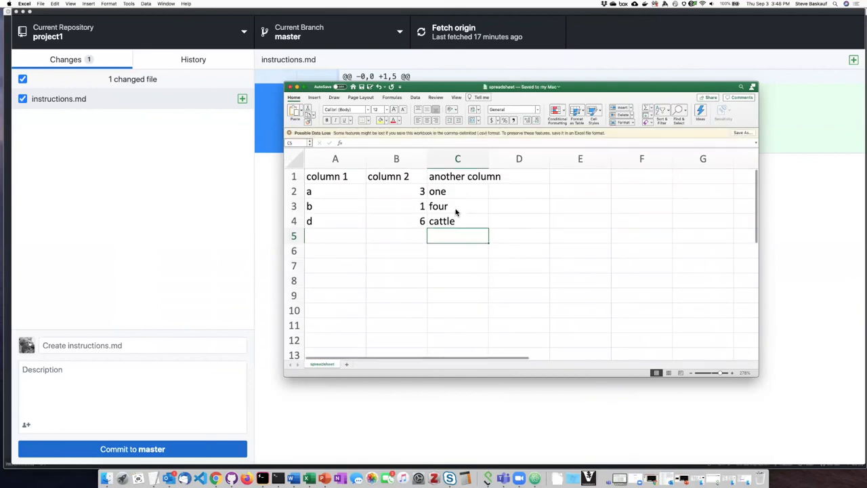
{"action": "mouse_move", "coordinate": [124, 210]}
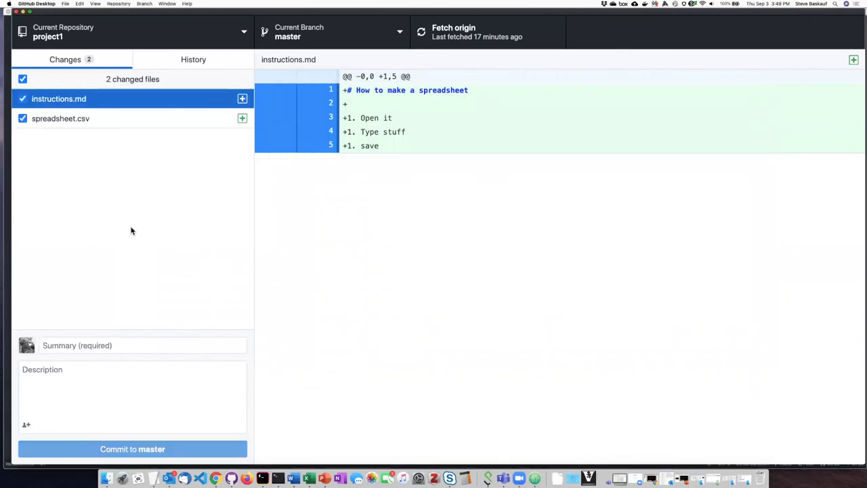
{"action": "mouse_move", "coordinate": [138, 143]}
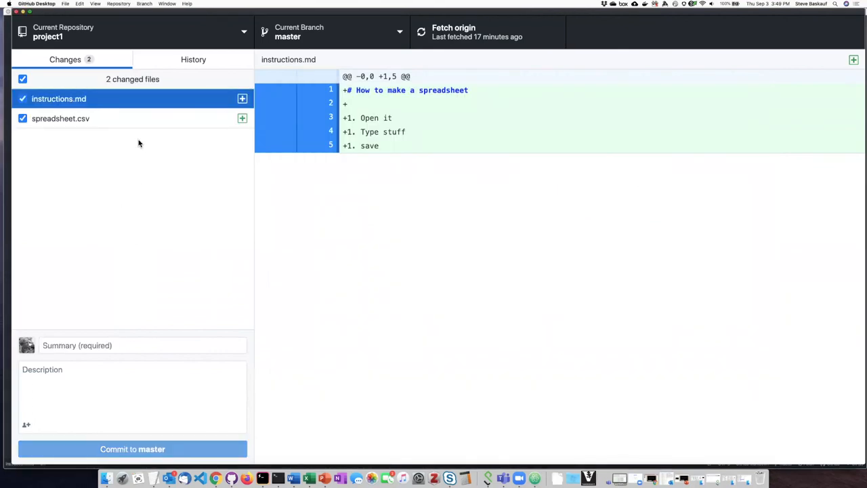
{"action": "mouse_move", "coordinate": [130, 120]}
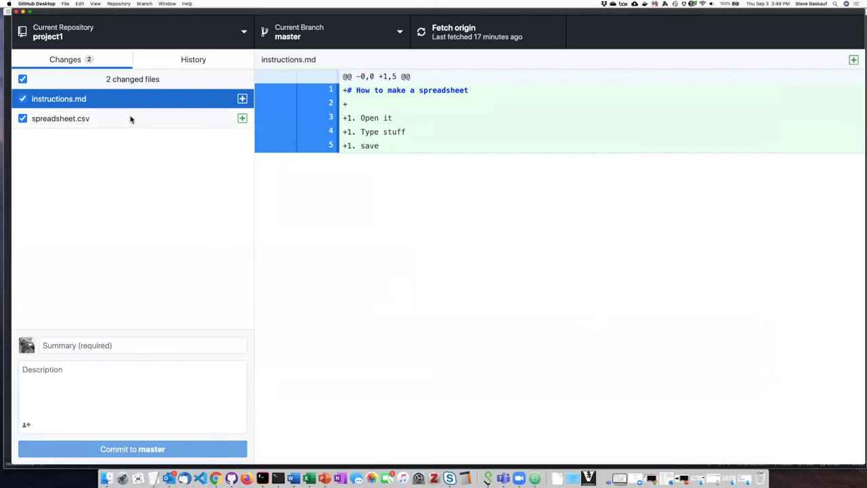
Select spreadsheet.csv in the Changes list to view its added CSV lines
{"action": "left_click", "coordinate": [60, 118]}
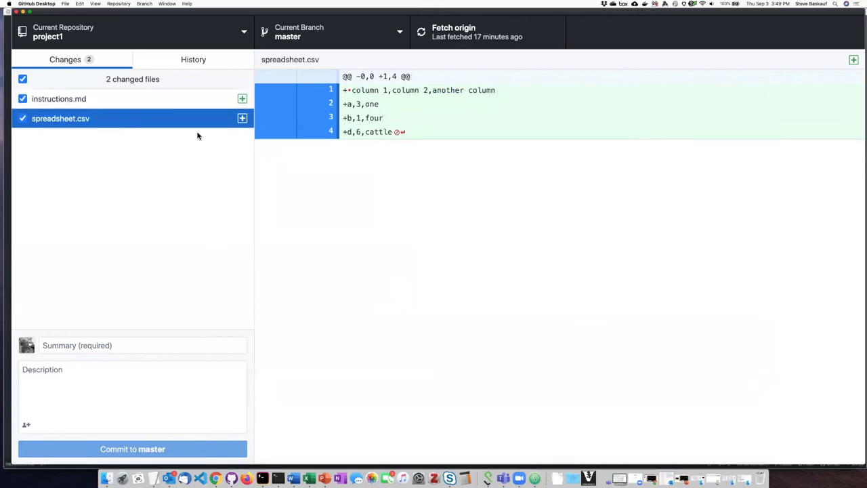
{"action": "mouse_move", "coordinate": [458, 198]}
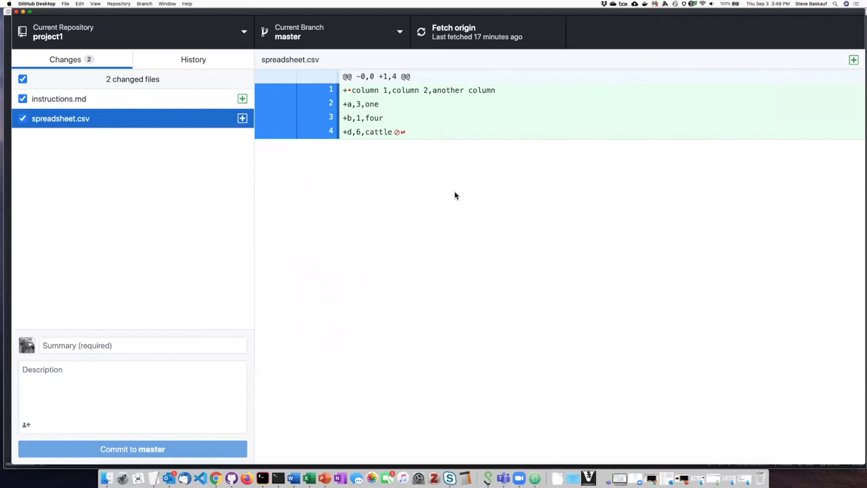
{"action": "mouse_move", "coordinate": [450, 203]}
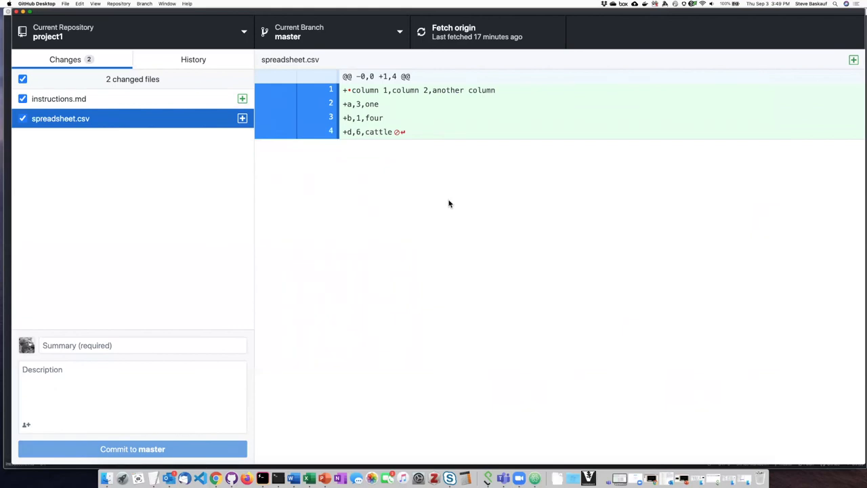
{"action": "mouse_move", "coordinate": [433, 214]}
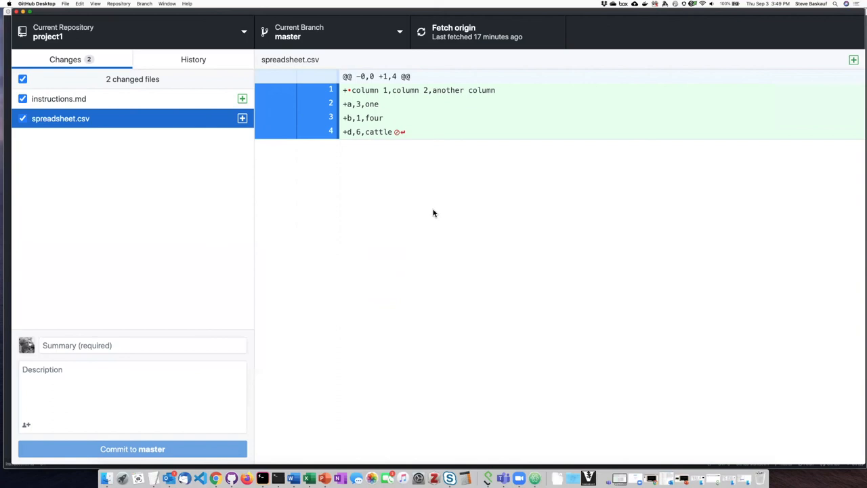
{"action": "mouse_move", "coordinate": [470, 111]}
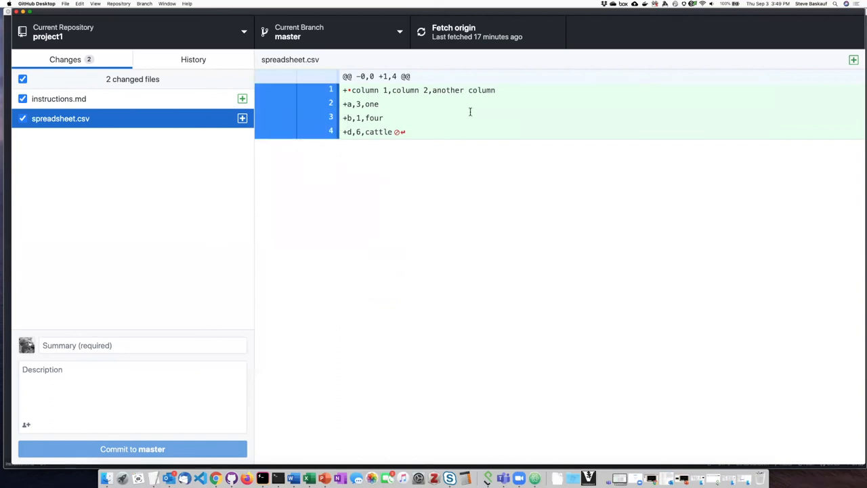
{"action": "mouse_move", "coordinate": [504, 95]}
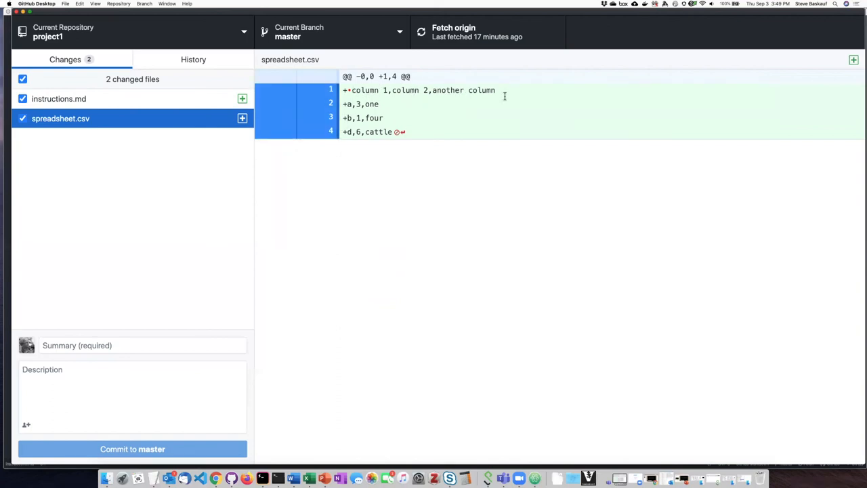
{"action": "mouse_move", "coordinate": [406, 106]}
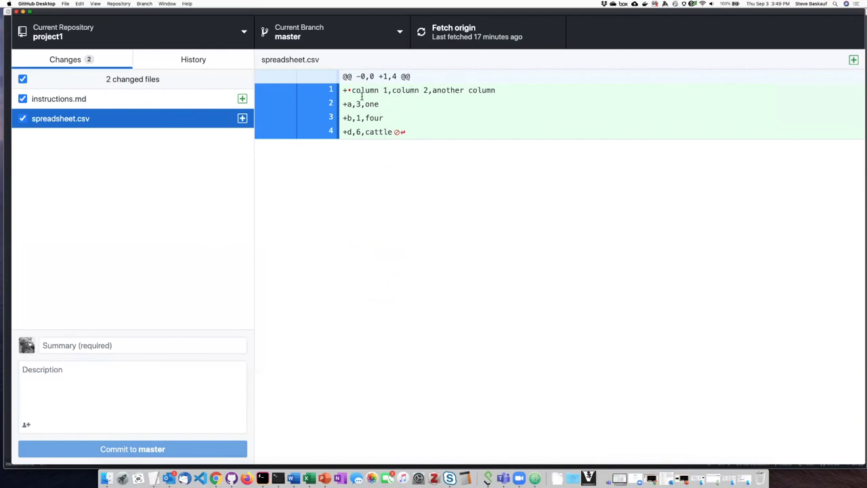
{"action": "mouse_move", "coordinate": [352, 111]}
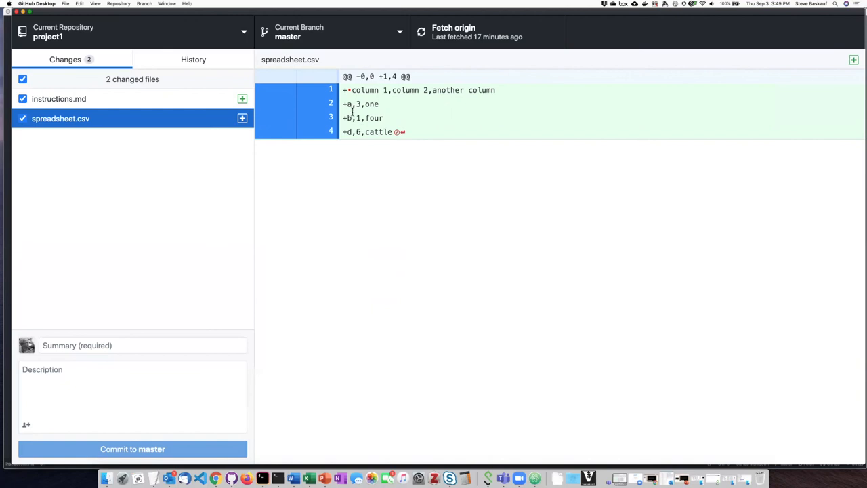
{"action": "mouse_move", "coordinate": [333, 452]}
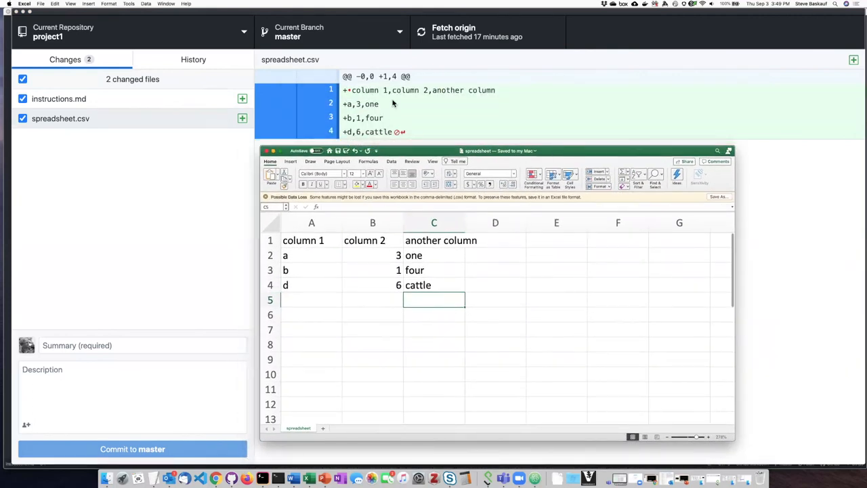
{"action": "mouse_move", "coordinate": [553, 134]}
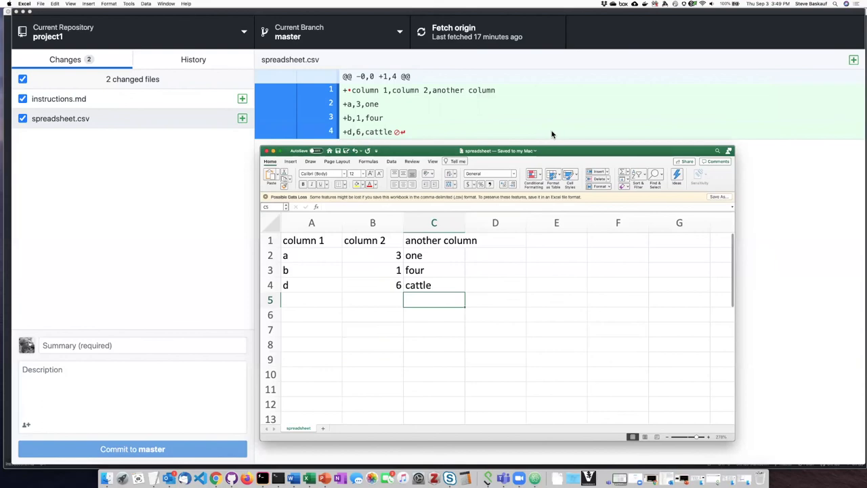